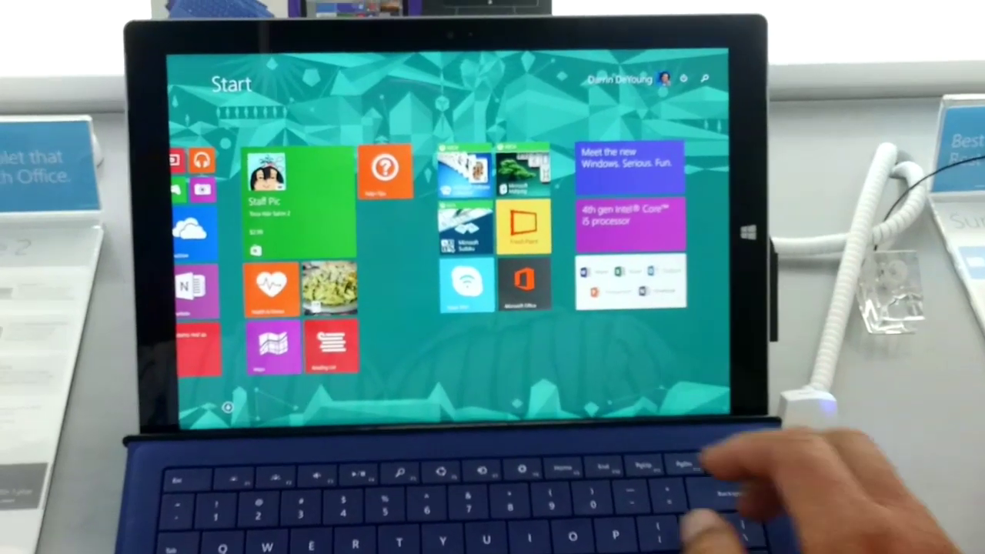
Swipe across the Start screen toward the Settings charm to reach PC settings
{"action": "scroll", "scroll_direction": "left", "scroll_amount": 3}
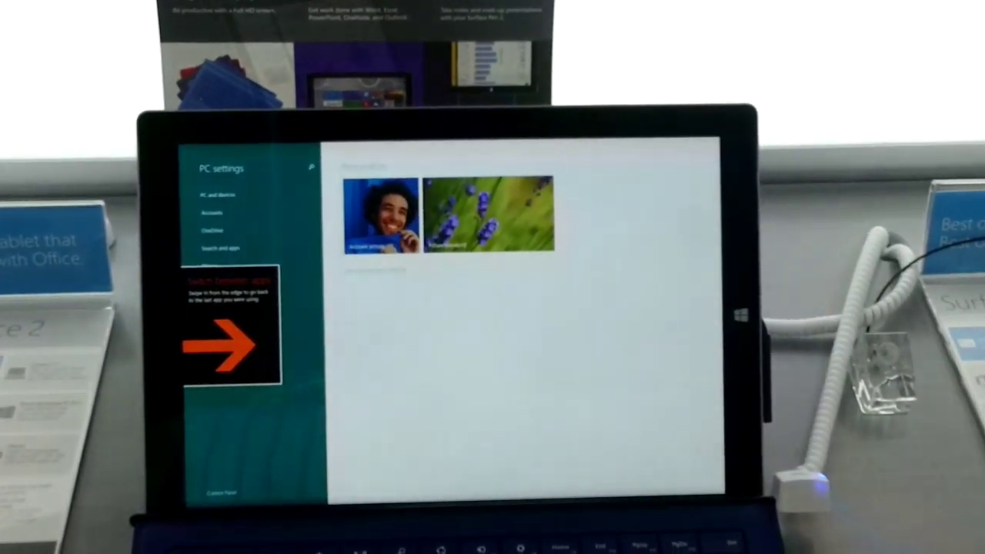
{"action": "left_click", "coordinate": [219, 193]}
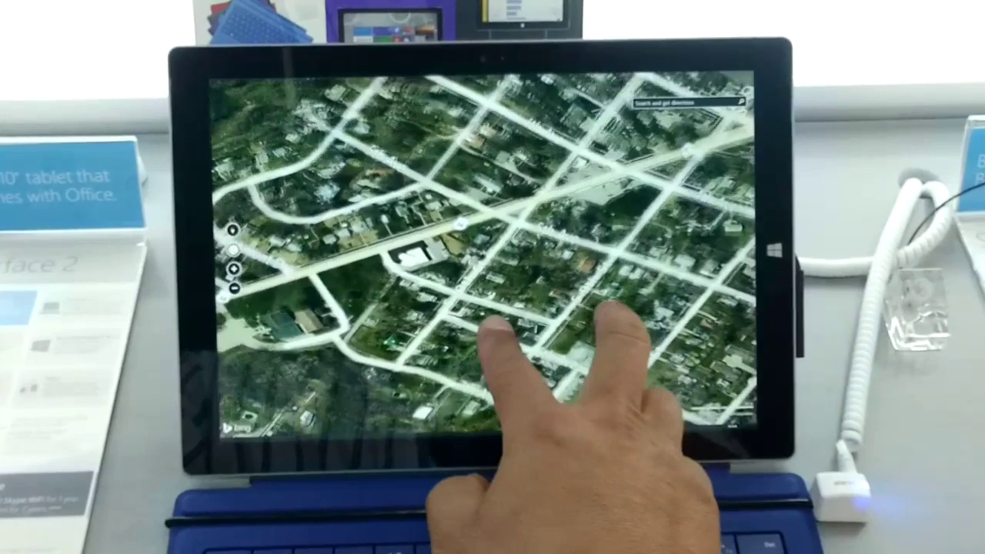
Pinch-zoom the aerial map in on the neighbourhood until 10th St and route 14 labels show
{"action": "left_click_drag", "start_coordinate": [493, 346], "coordinate": [492, 231]}
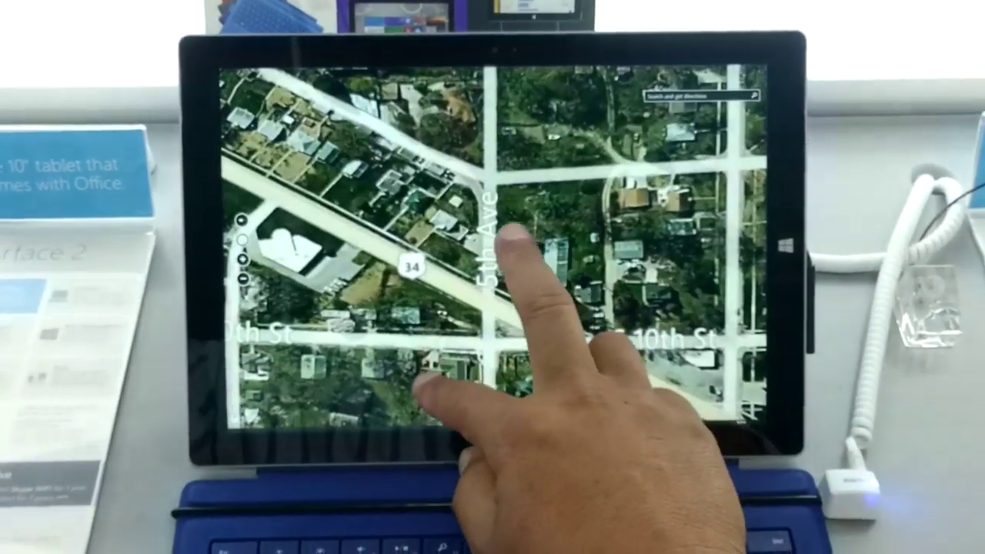